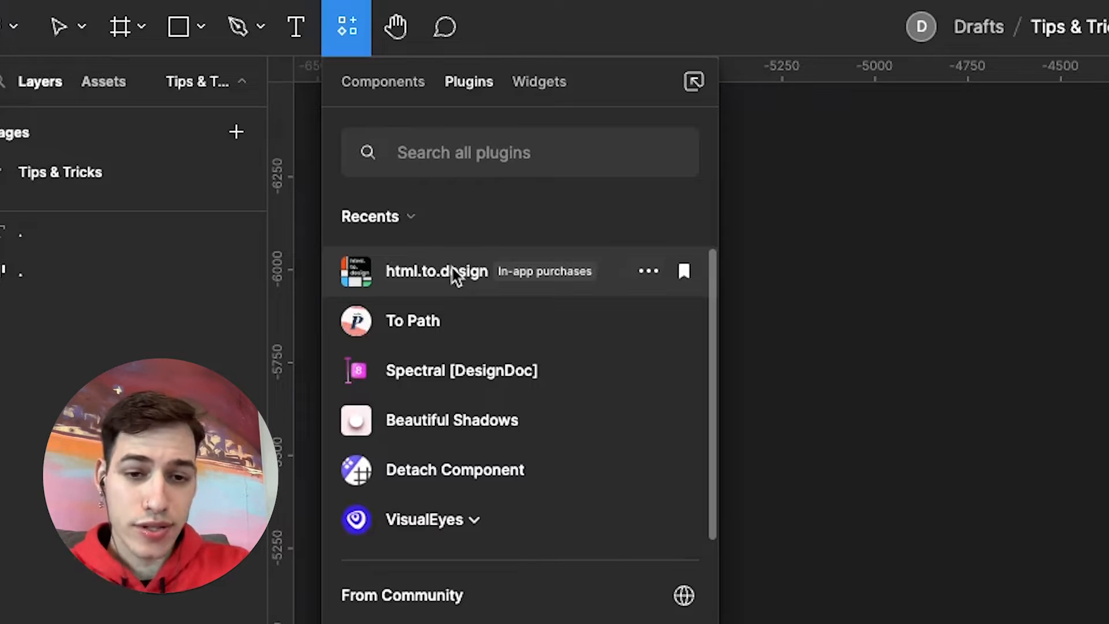
# Import the duda.co eCommerce page via html.to.design at Laptop 1440w, Light theme.
pyautogui.click(260, 28)
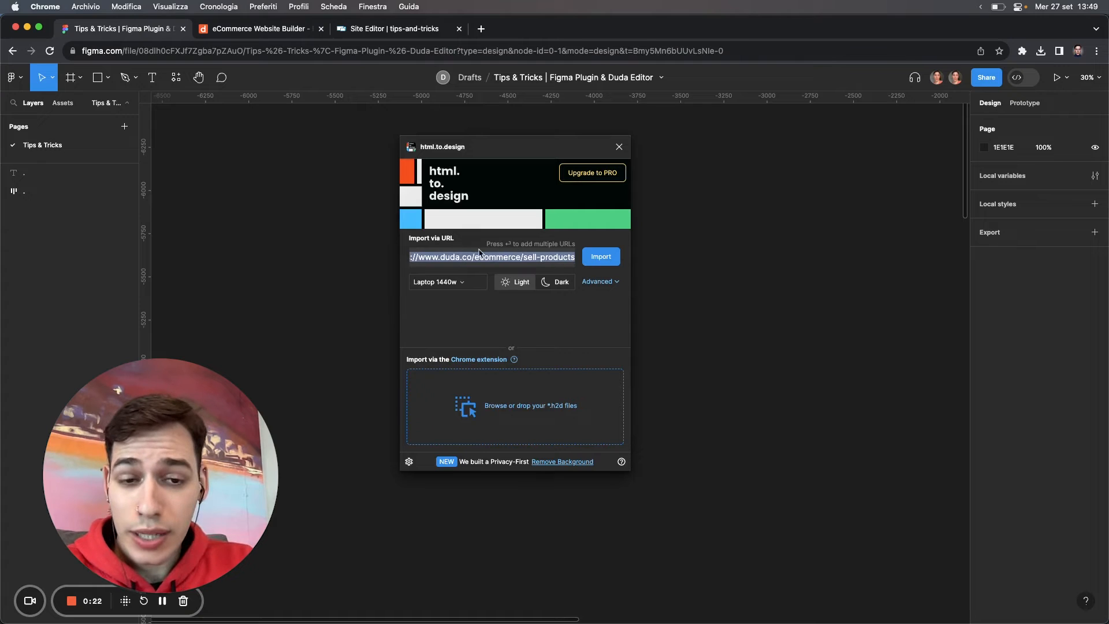
pyautogui.click(437, 281)
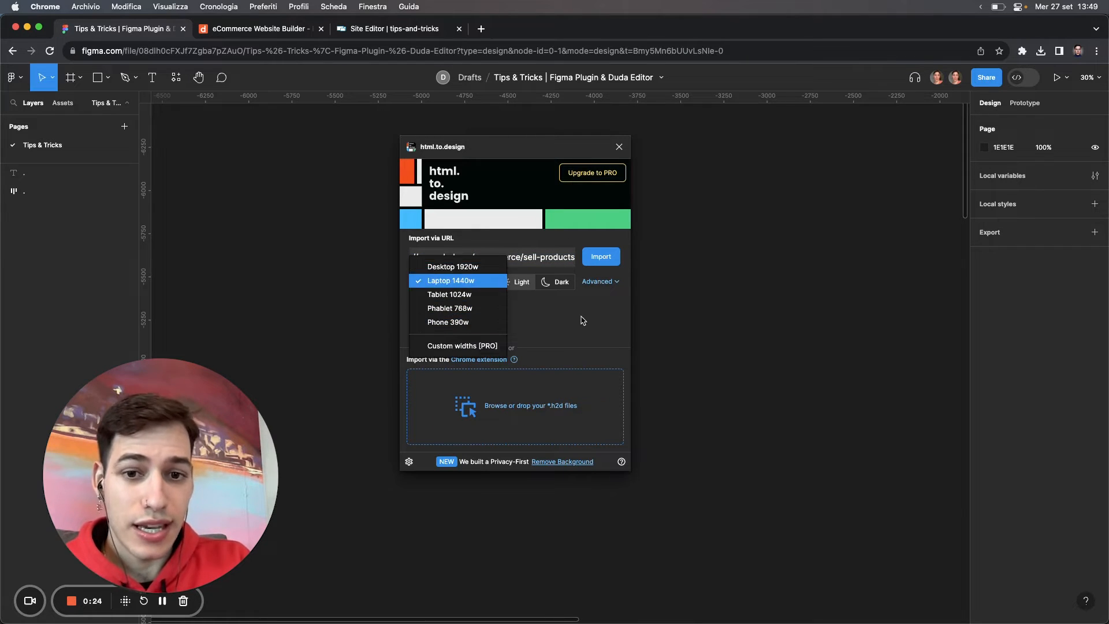
pyautogui.click(450, 281)
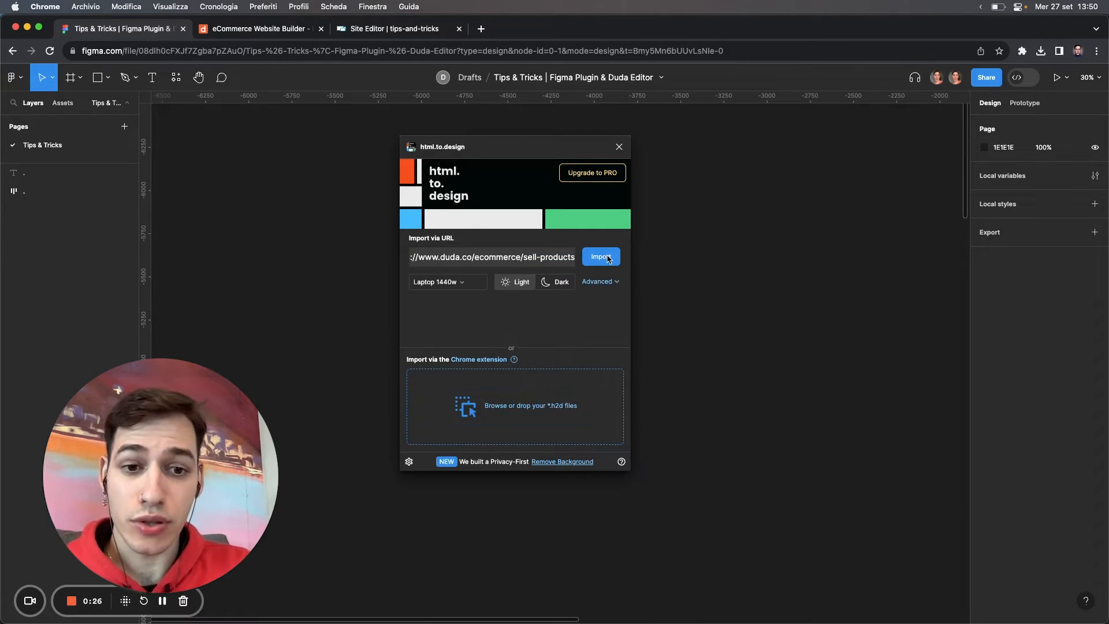
pyautogui.click(601, 256)
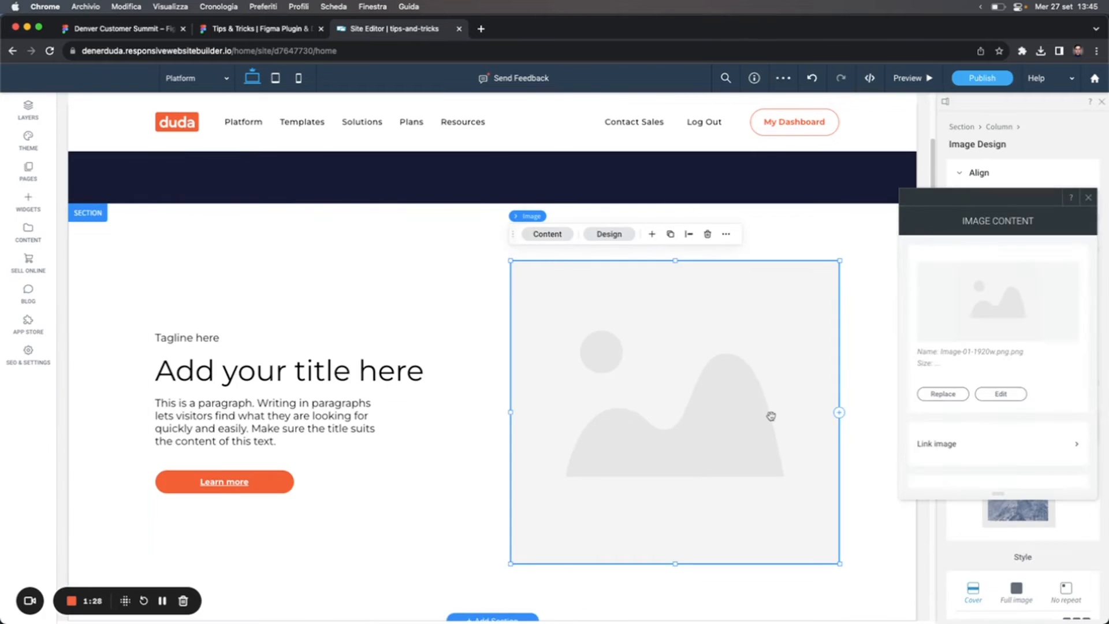
# Switch between the Figma imported design and the Duda Site Editor tabs.
pyautogui.click(260, 27)
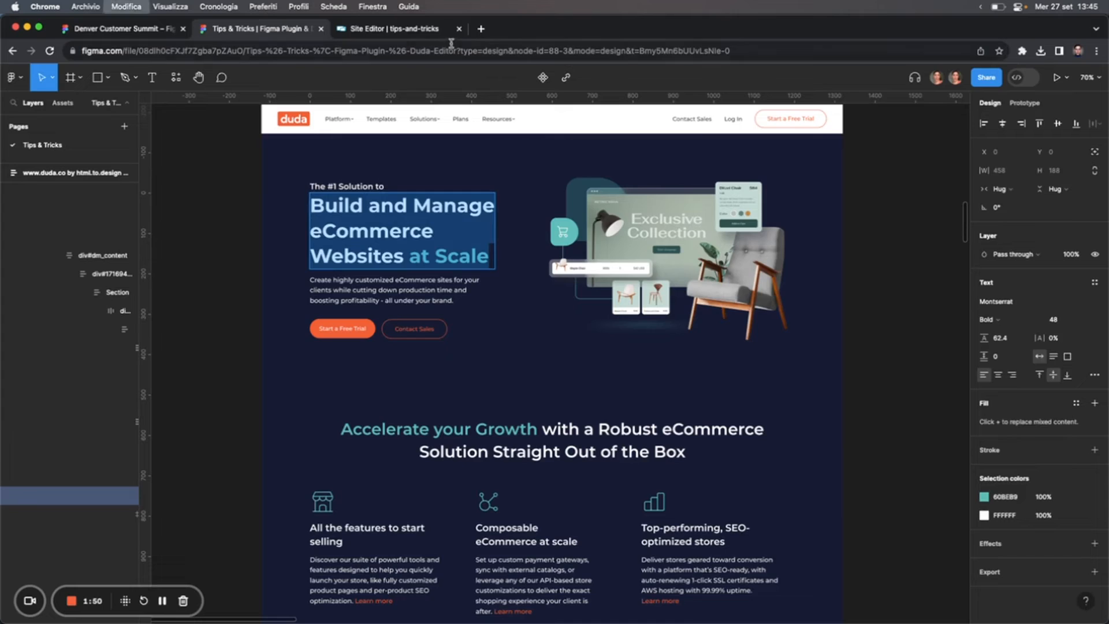
pyautogui.click(393, 28)
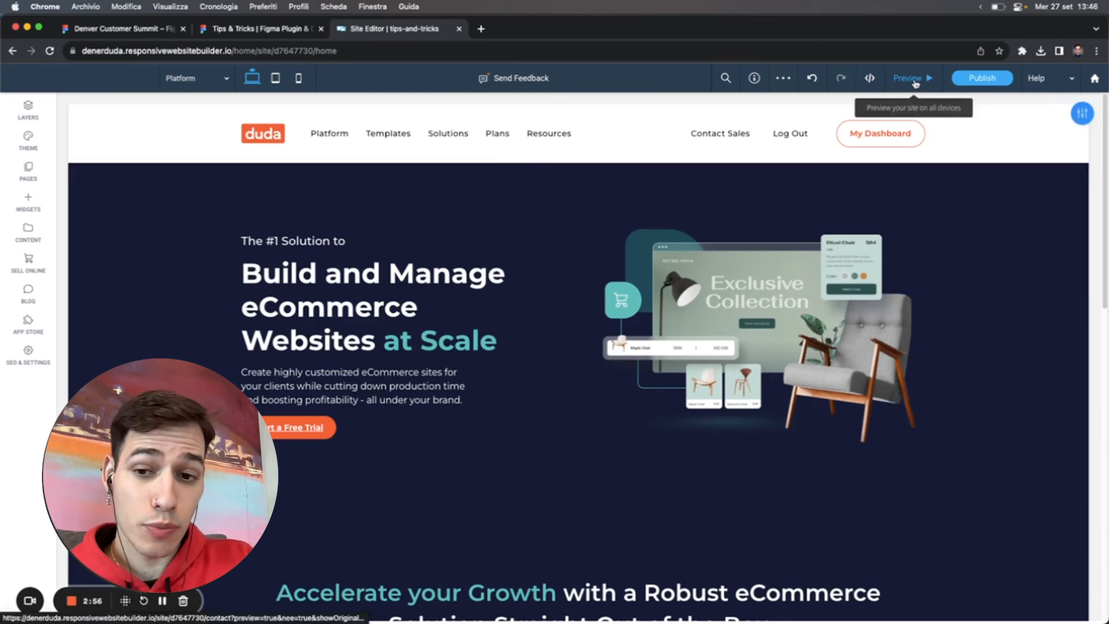
# Enter Preview Mode to see the rebuilt eCommerce page as visitors would.
pyautogui.click(908, 77)
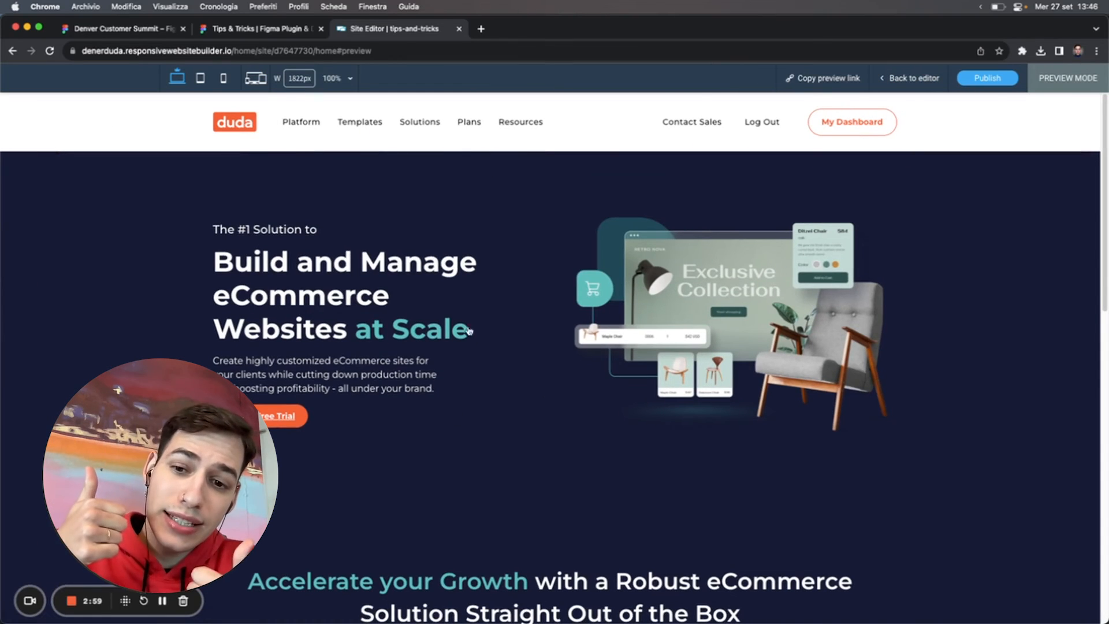